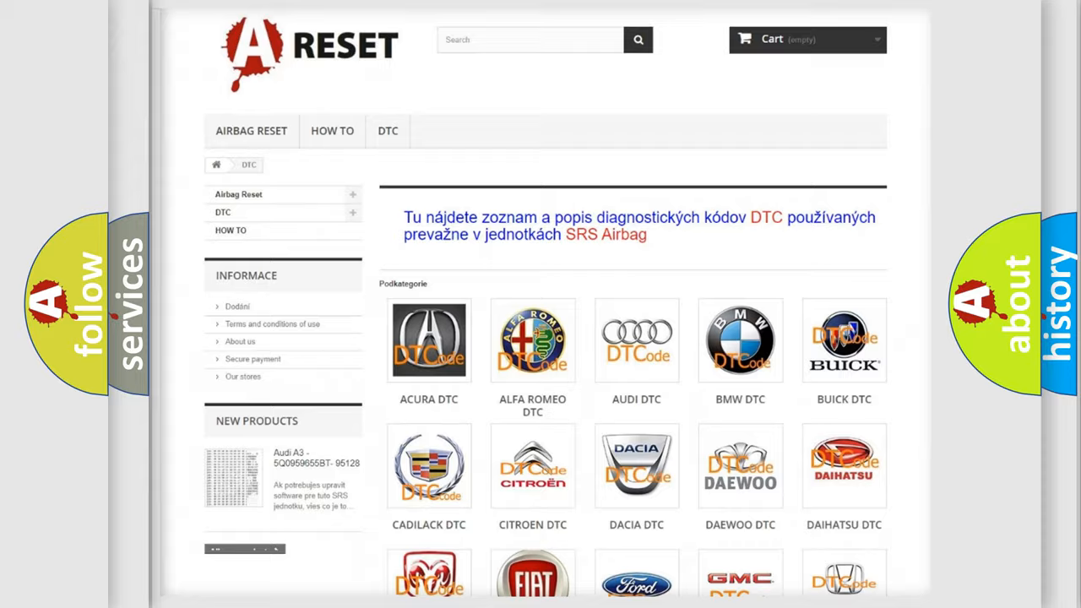
- Open the Toyota DTC list from the brand grid and browse toward code P0A78:07
scroll(down, 3)
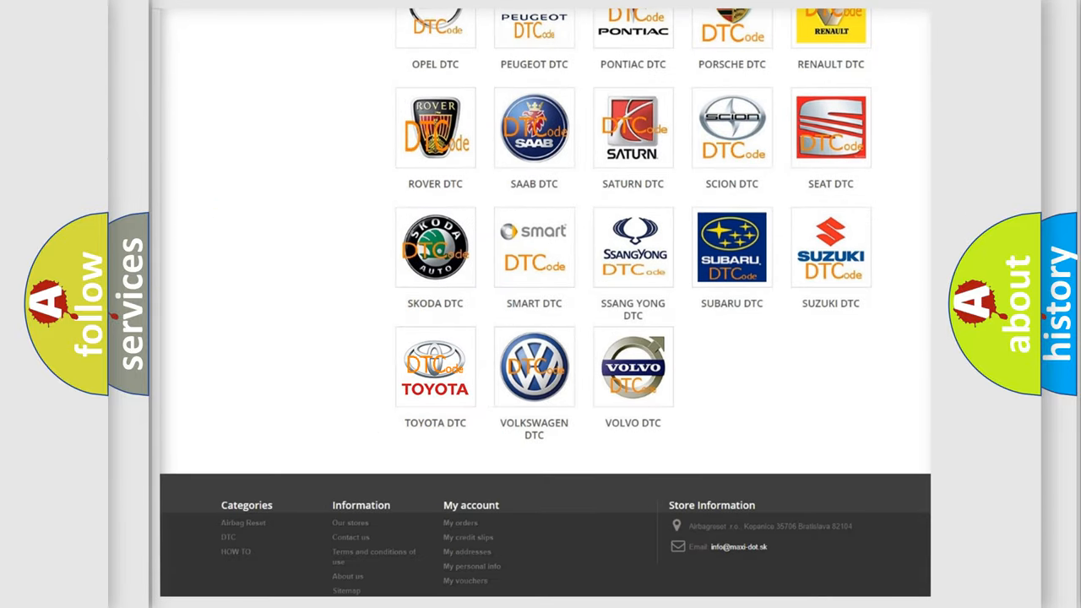
click(436, 366)
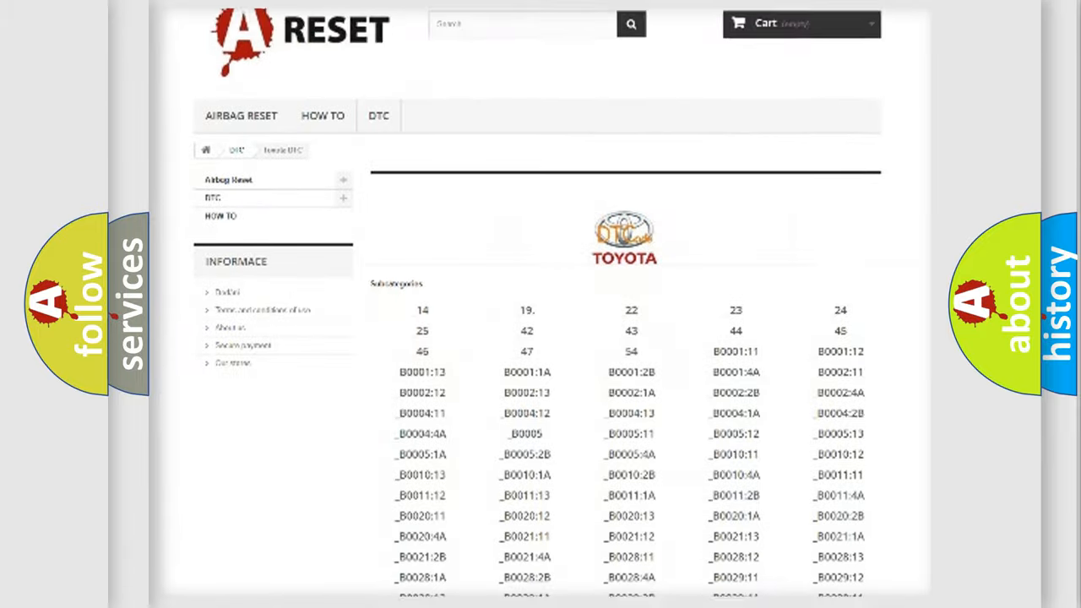
scroll(down, 3)
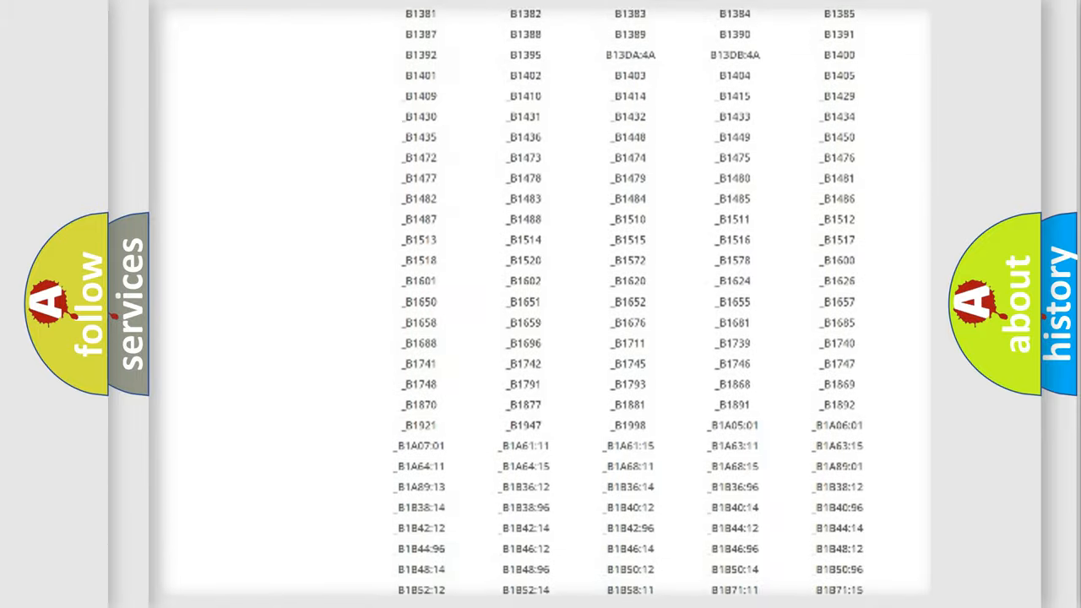
scroll(up, 3)
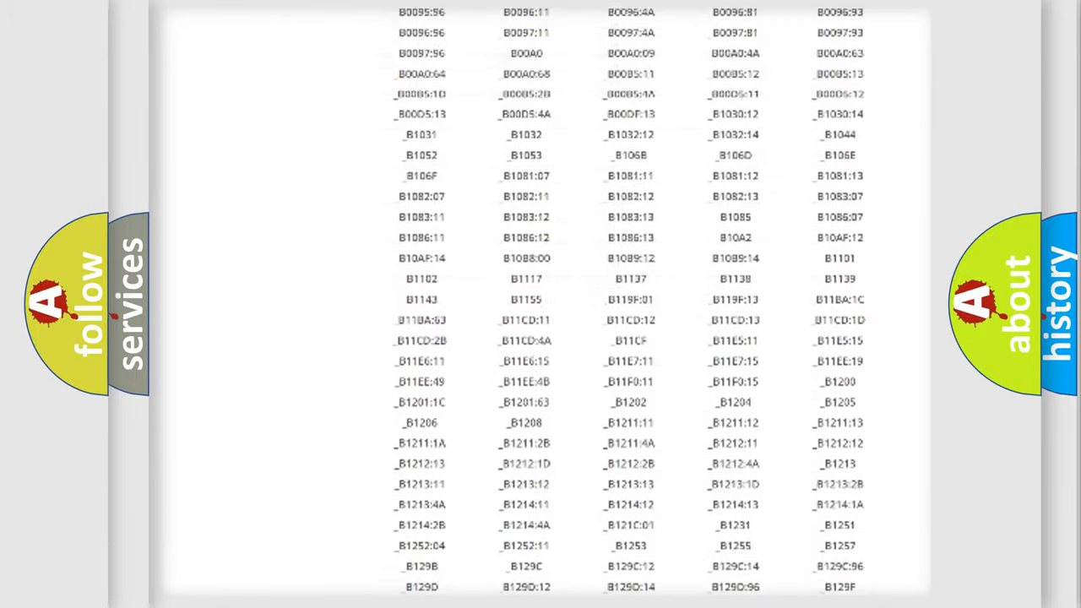
scroll(up, 3)
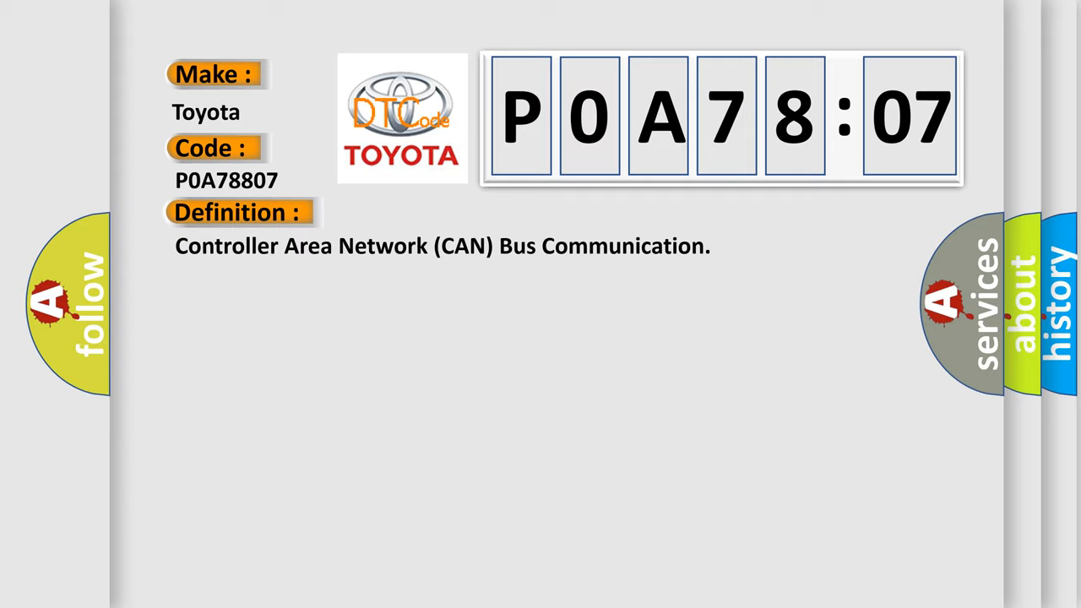
- Reveal the P0A78:07 description: supply voltage normal, power mode requires serial data communications
click(439, 213)
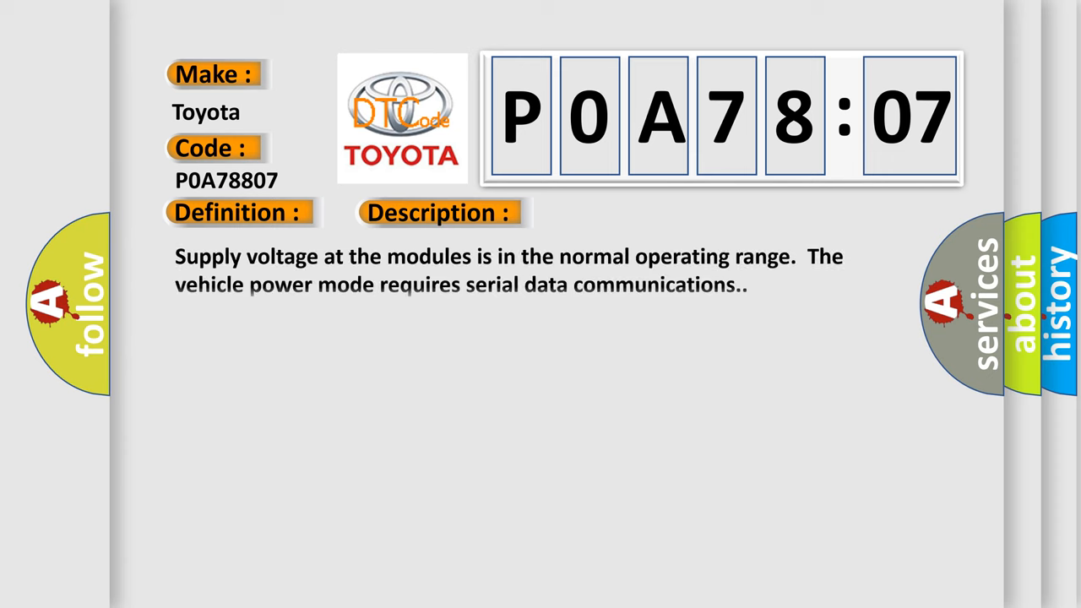